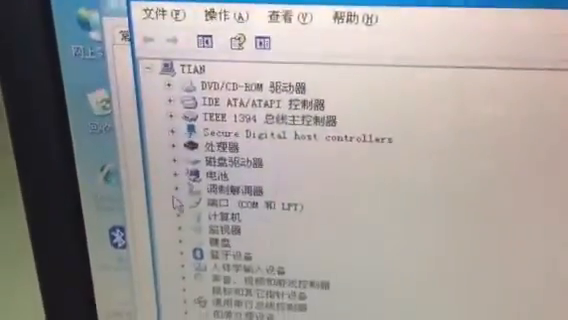
# Expand Ports (COM & LPT) to list the USB-SERIAL CH340 on COM7 and Bluetooth port COM12
pyautogui.click(160, 202)
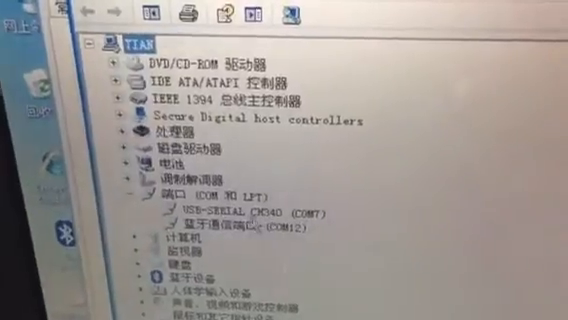